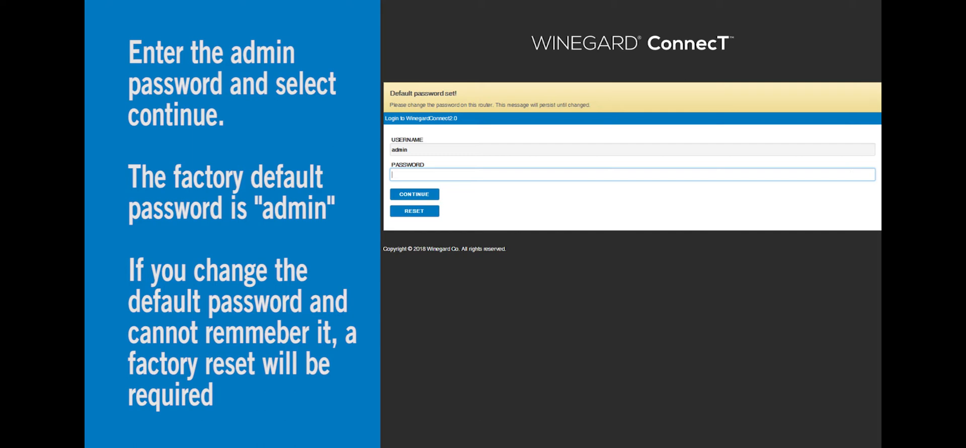
# Step: Log in as admin and switch internet access to 4G/LTE on the User Data Plan
pyautogui.click(414, 194)
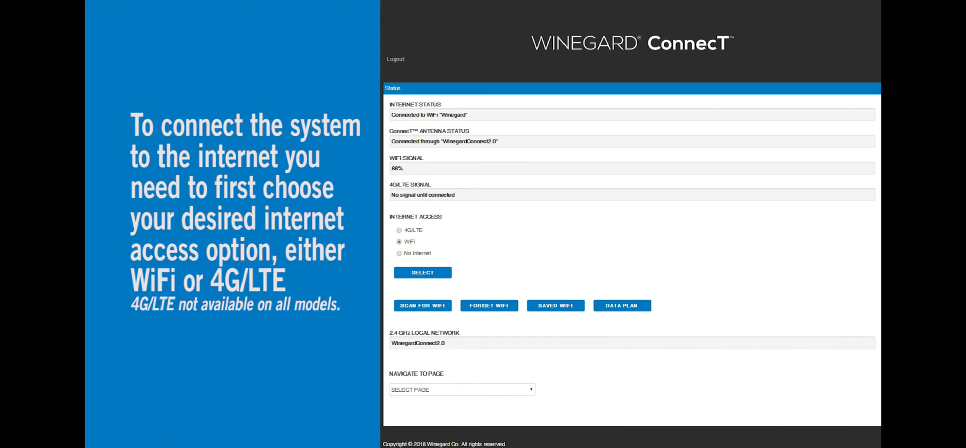
pyautogui.click(422, 273)
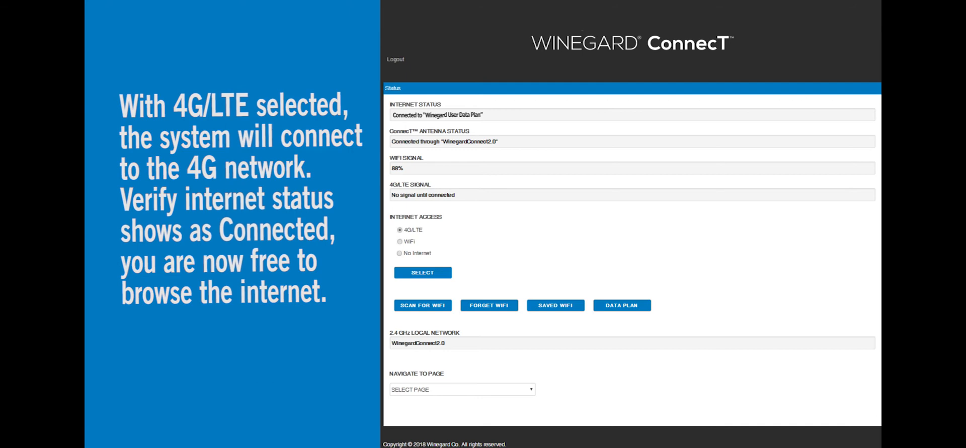
# Step: Switch internet access back to WiFi, connecting to the 'Winegard' network
pyautogui.click(436, 114)
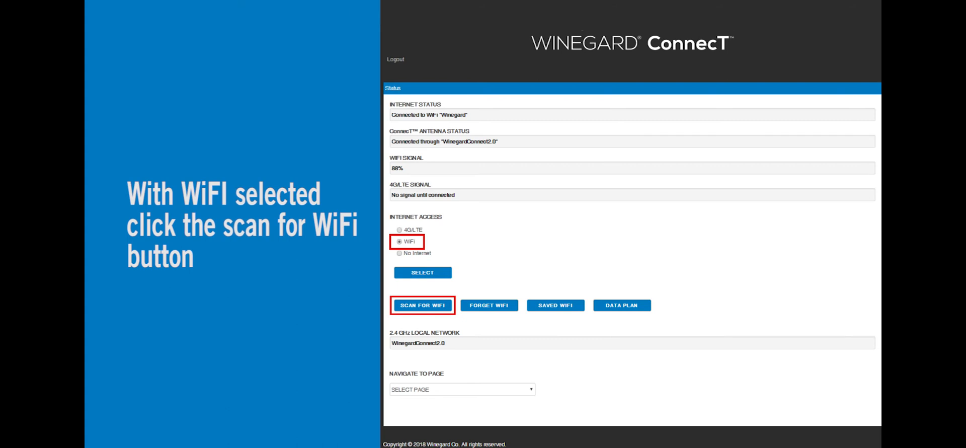
# Step: Scan for available 2.4GHz WiFi networks and list their security and signal
pyautogui.click(422, 305)
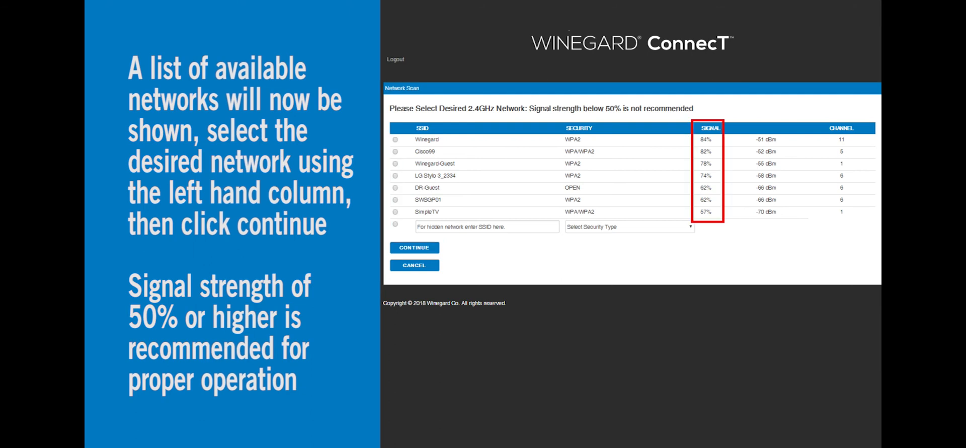
# Step: Choose the 'Winegard' network and enter its password at the prompt
pyautogui.click(414, 248)
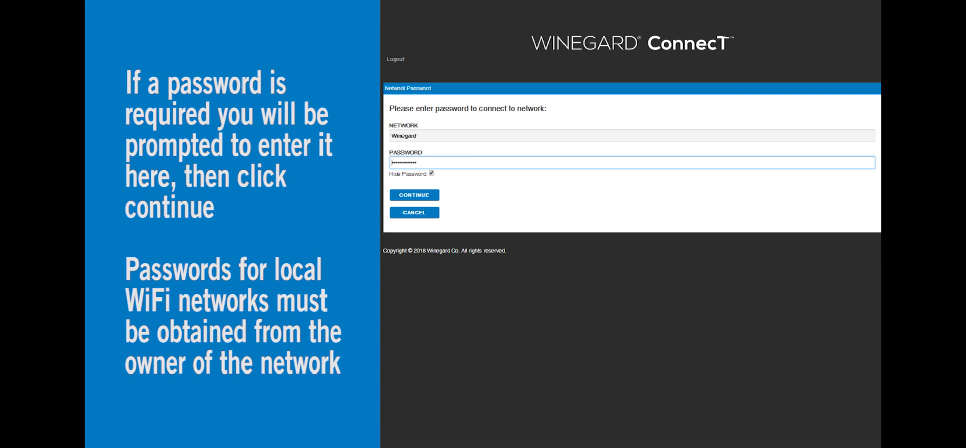
# Step: Submit the Winegard network password and wait for the WiFi connection
pyautogui.click(414, 195)
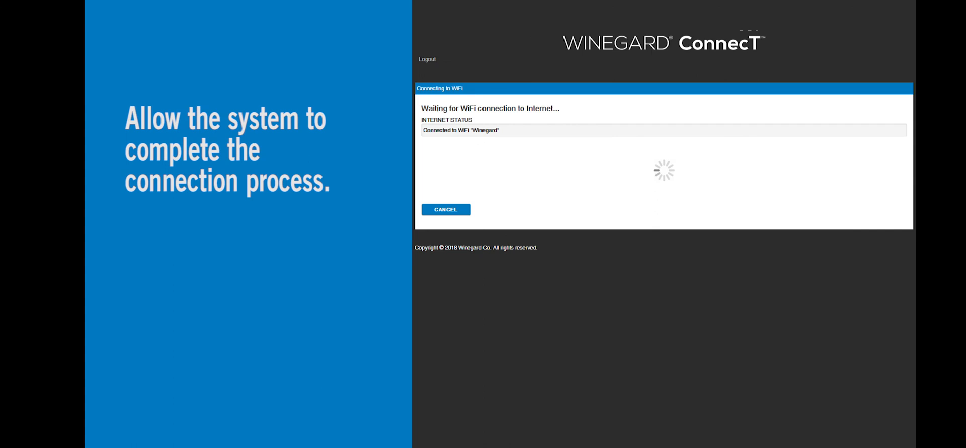